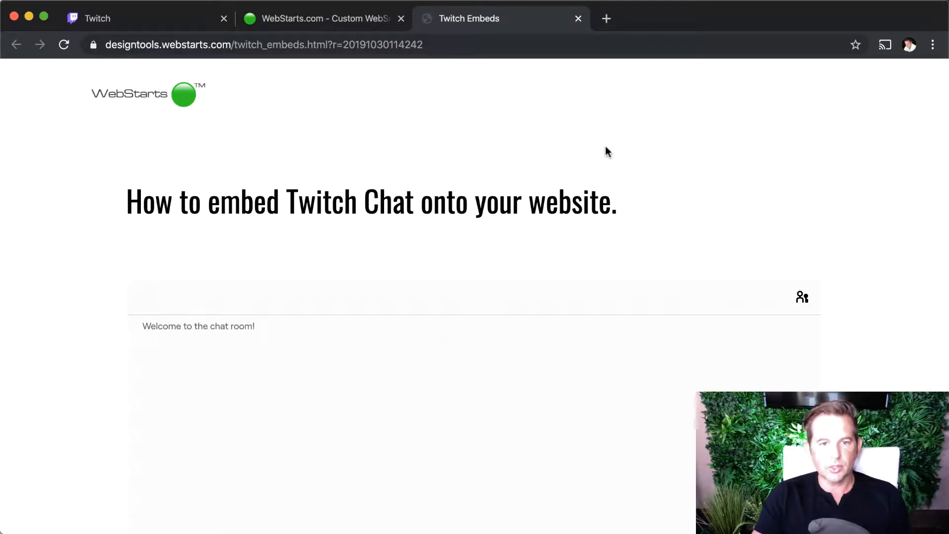
# - Try an unsent 'hi' in the embedded Twitch chat, dismiss the login warning and go to Twitch
pyautogui.scroll(-3)
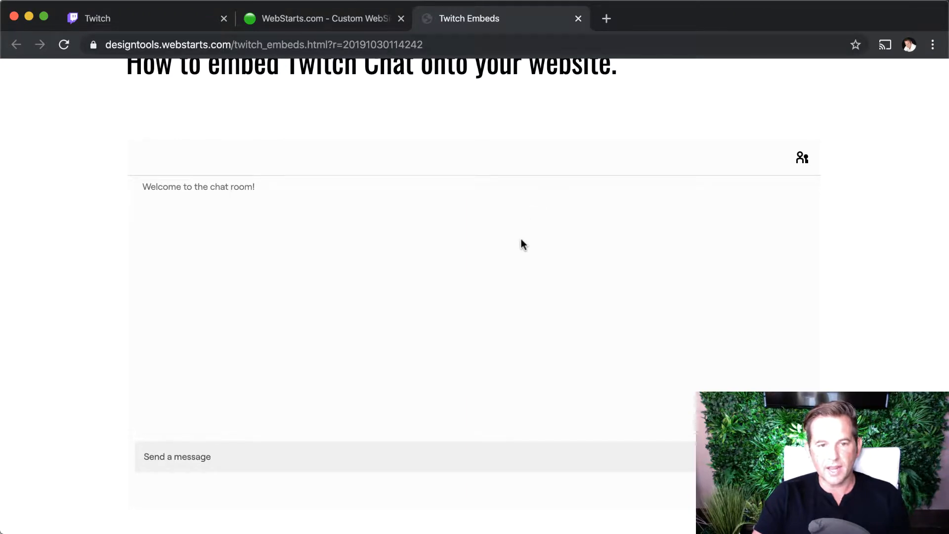
pyautogui.write('hi')
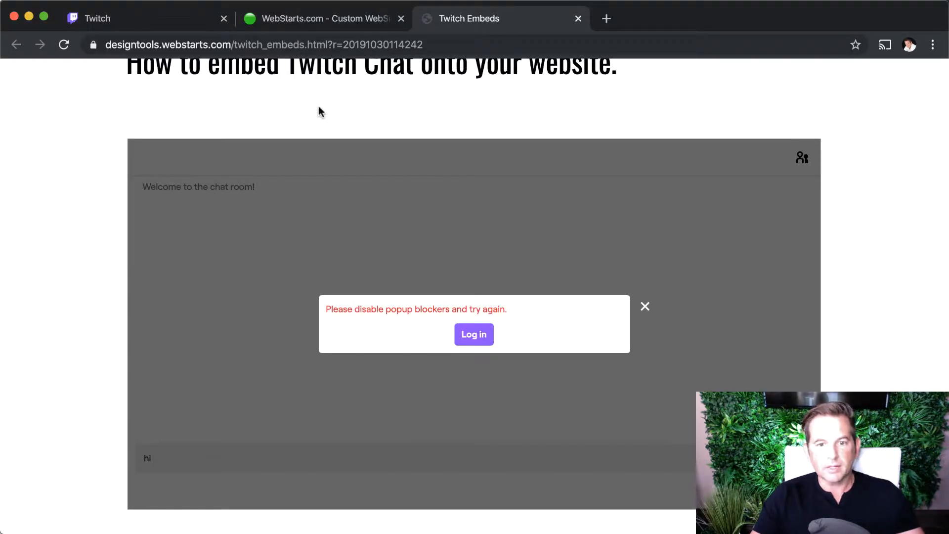
pyautogui.click(645, 307)
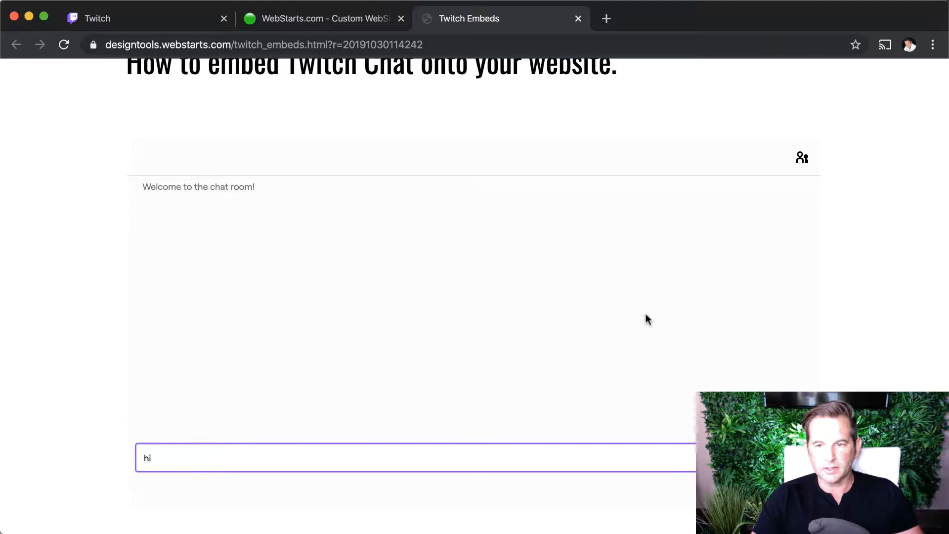
pyautogui.moveTo(330, 228)
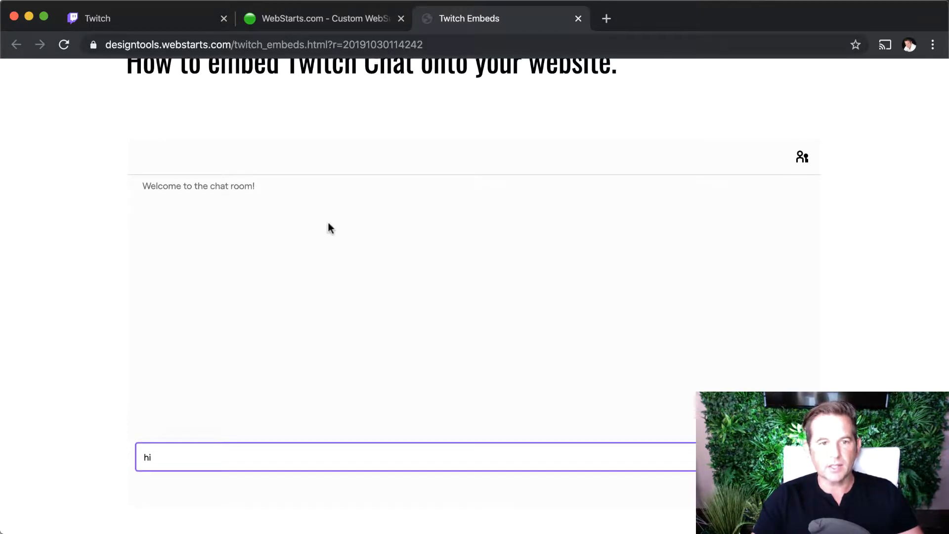
pyautogui.click(97, 19)
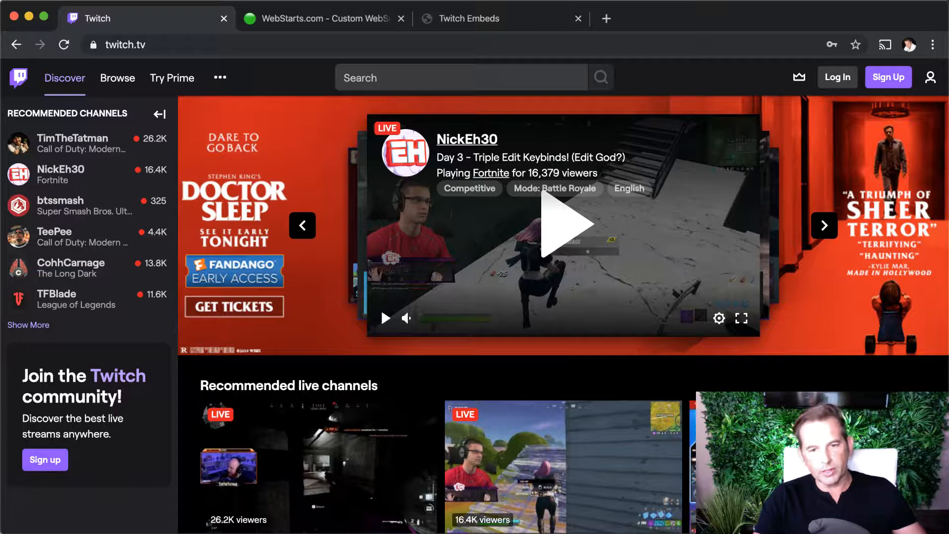
pyautogui.moveTo(905, 84)
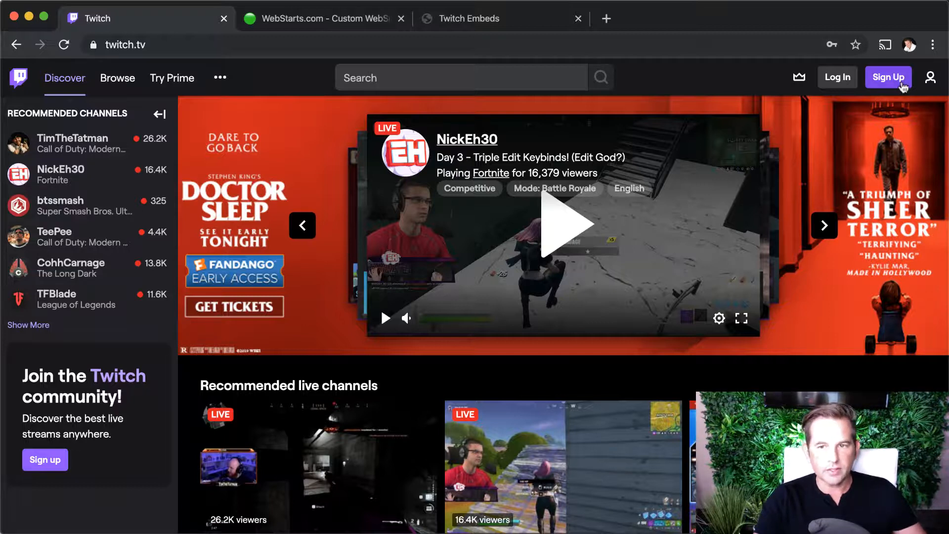
# - Log in to Twitch so the homepage lists followed channels
pyautogui.click(837, 77)
pyautogui.write('webstarts')
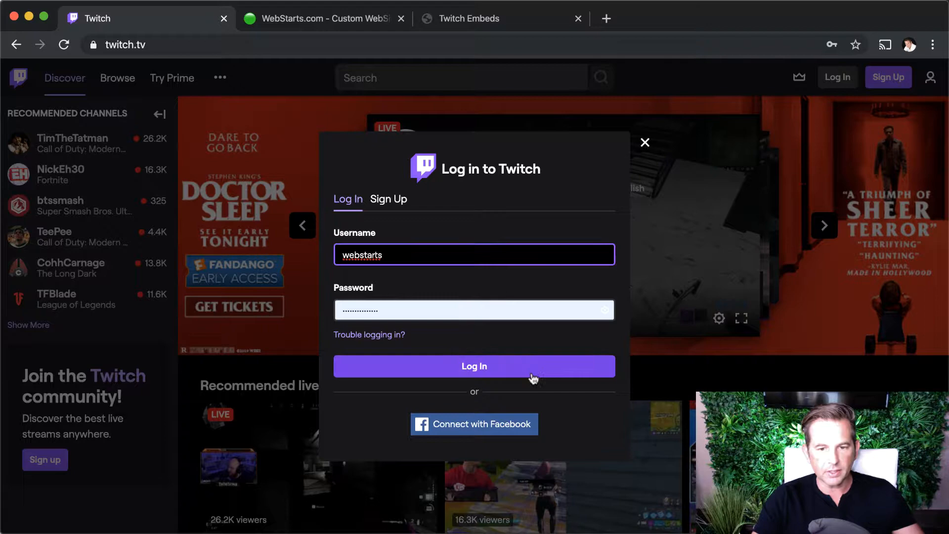
pyautogui.click(474, 367)
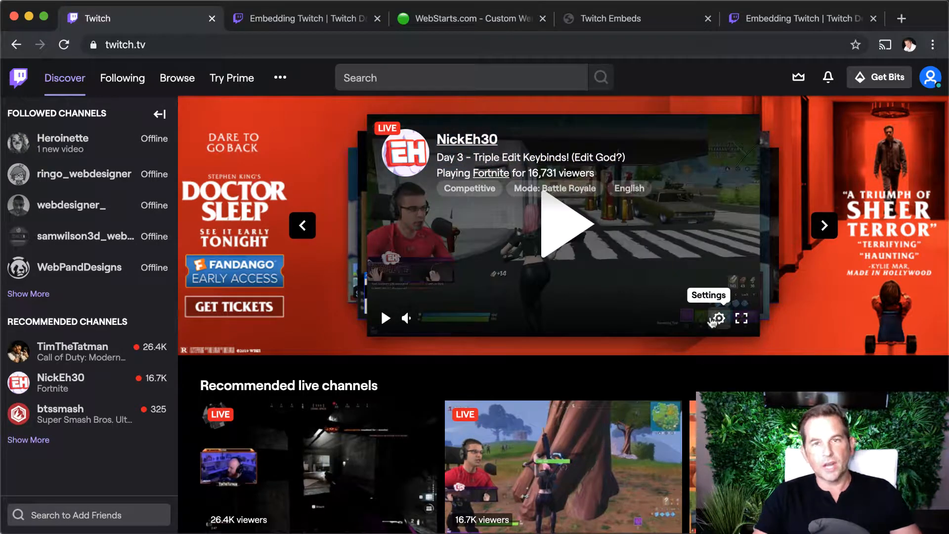
# - Reach the Embedding Chat page in the Twitch Developers documentation
pyautogui.click(280, 77)
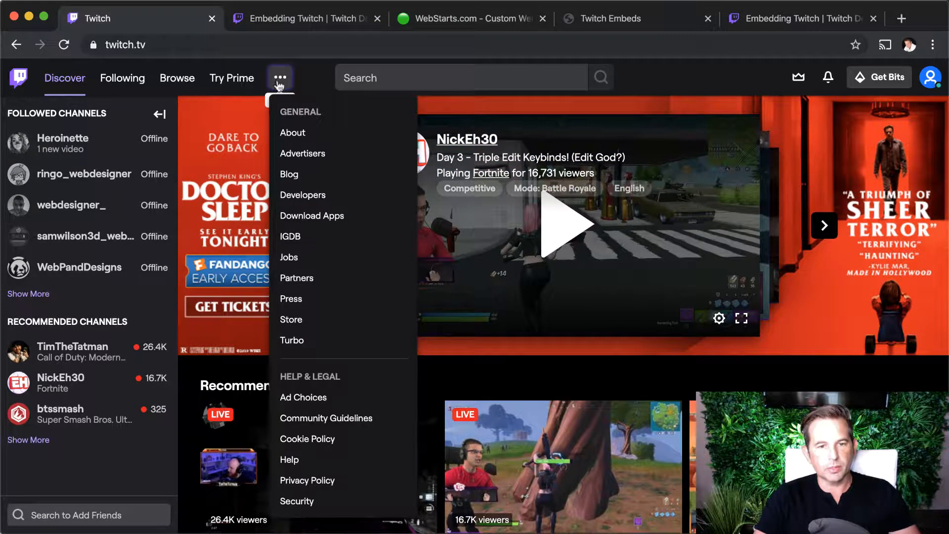
pyautogui.click(302, 194)
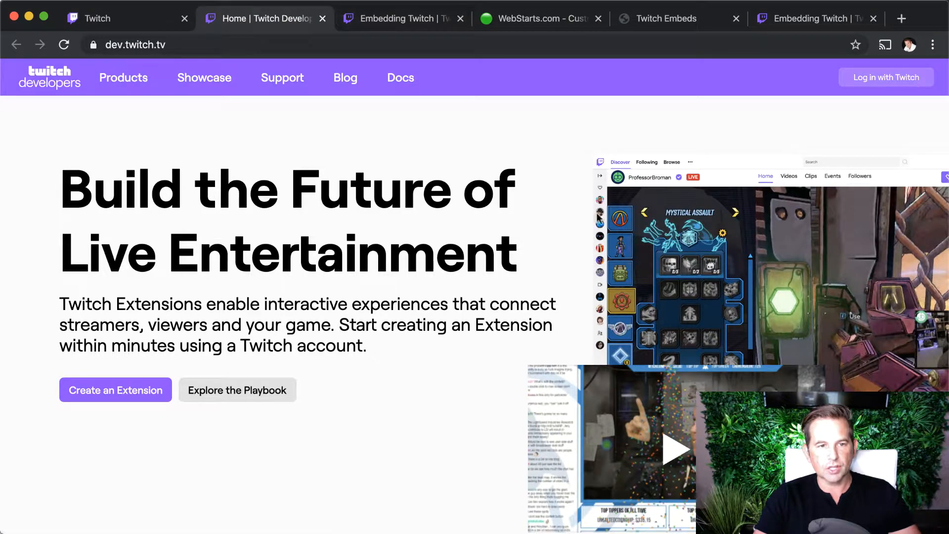
pyautogui.click(400, 78)
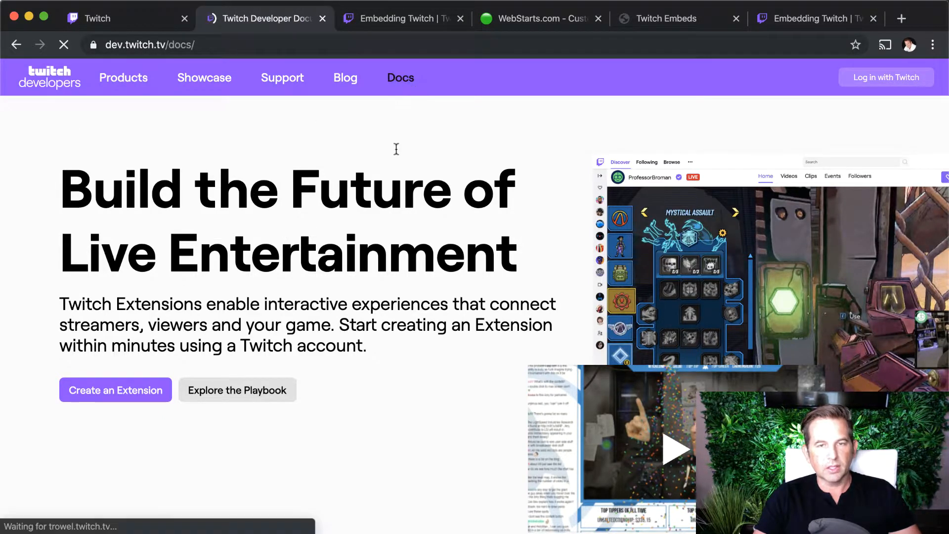
pyautogui.click(400, 78)
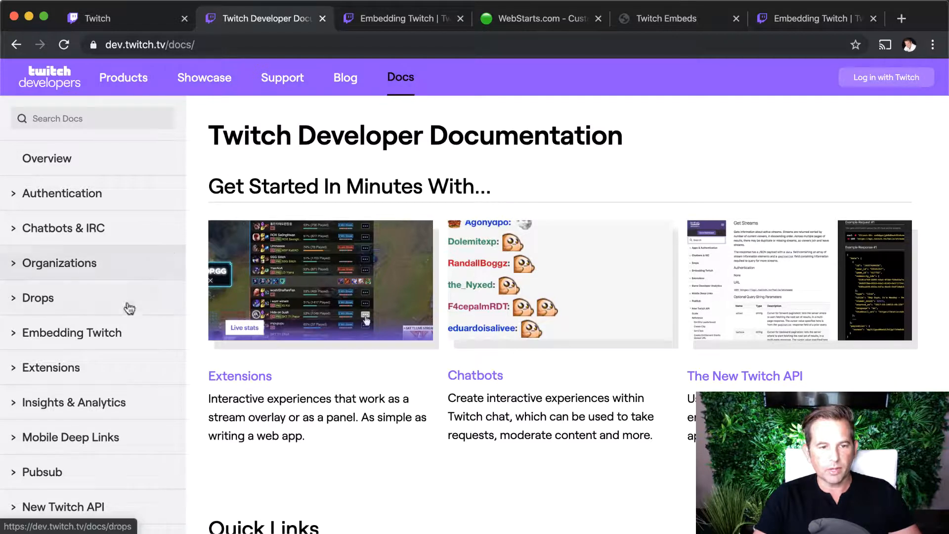
pyautogui.click(71, 332)
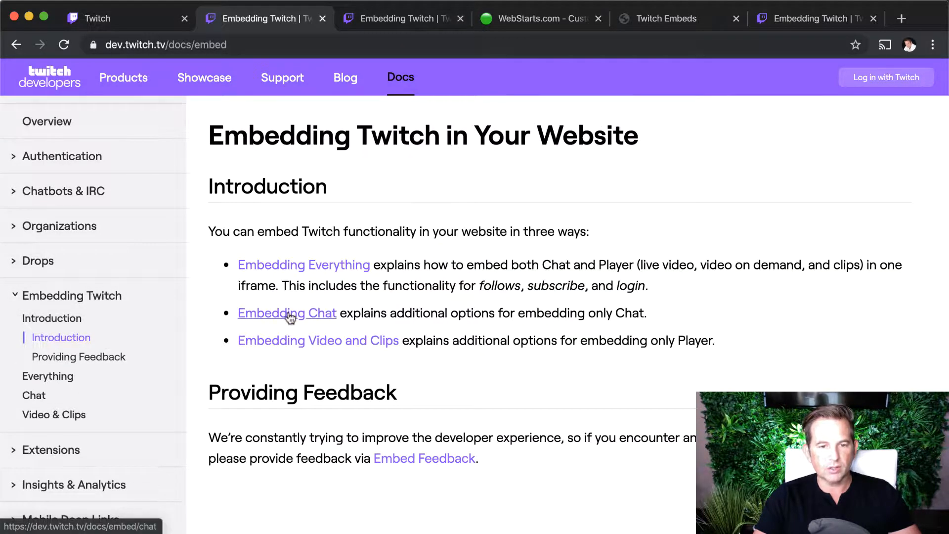
pyautogui.click(287, 313)
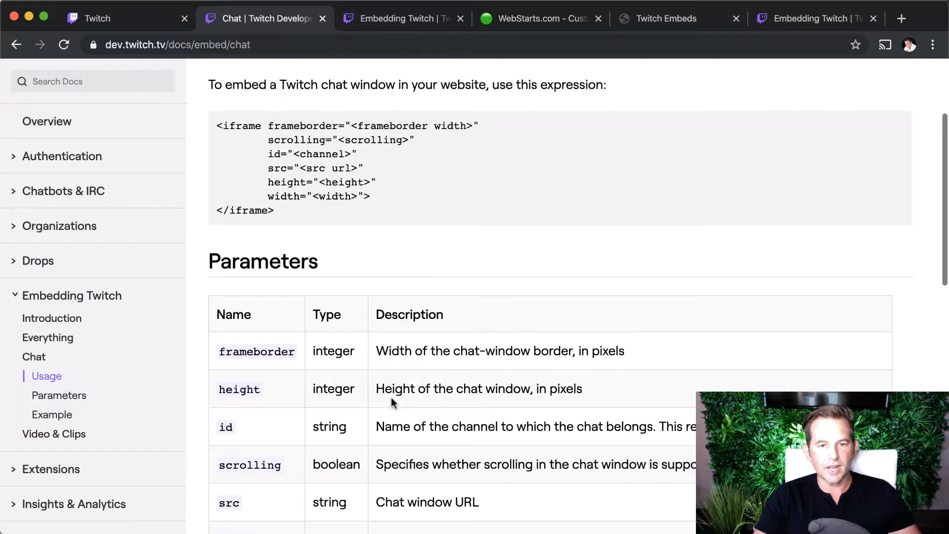
# - Locate the example iframe code and select its channel name 'hebo'
pyautogui.scroll(-3)
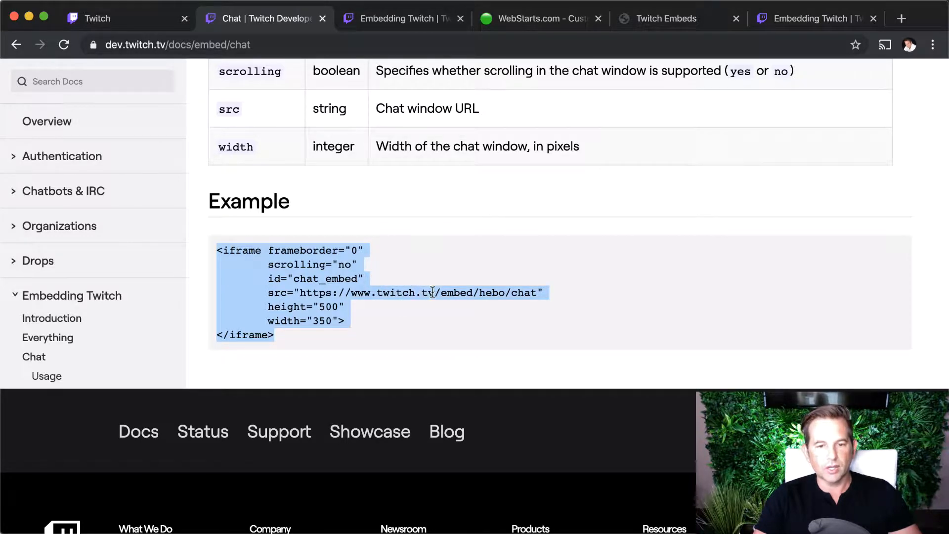
pyautogui.moveTo(458, 292)
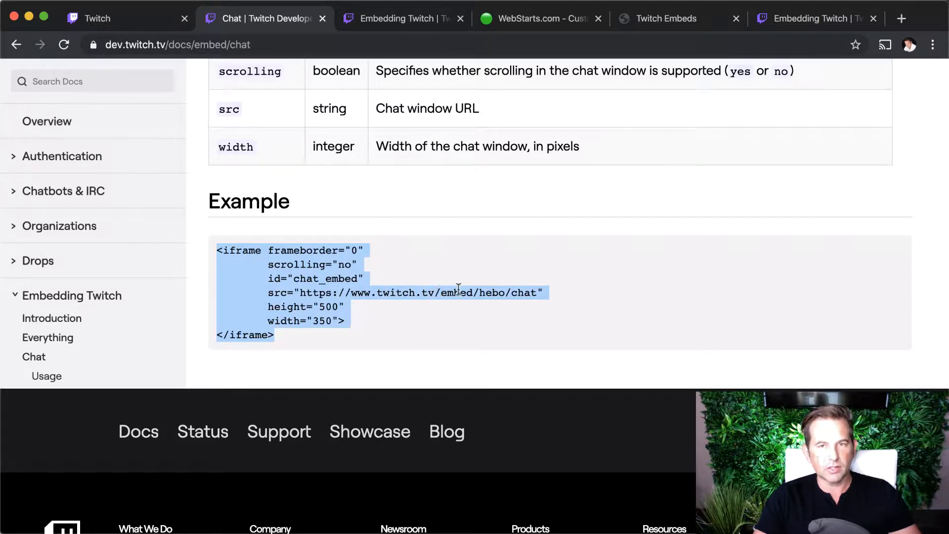
pyautogui.click(485, 292)
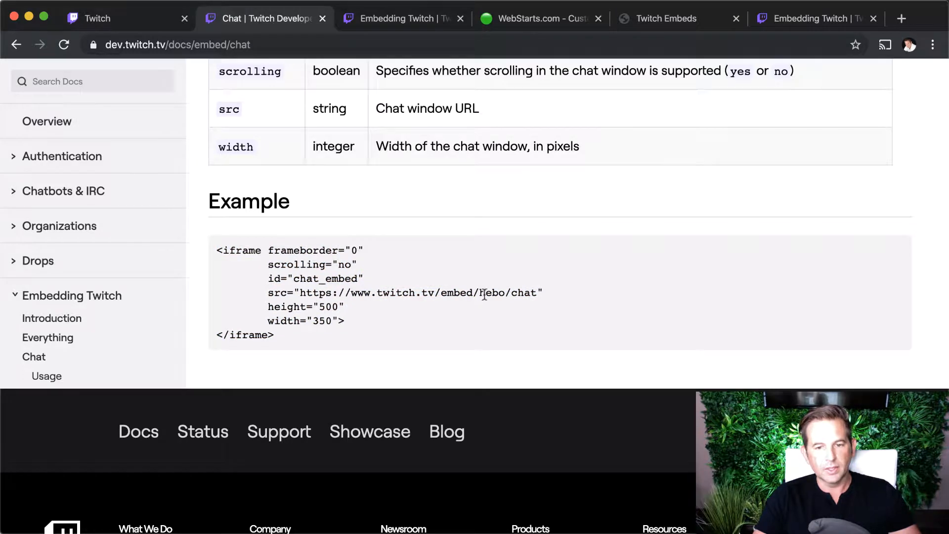
pyautogui.doubleClick(491, 293)
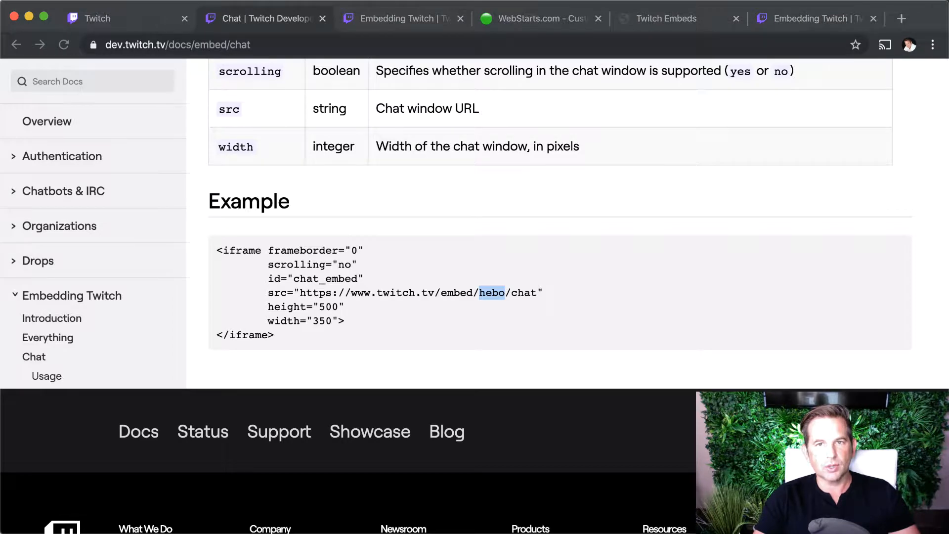
# - Sign in to the designtools.webstarts.com dashboard, dismiss the upgrade offer and start editing the site
pyautogui.click(539, 18)
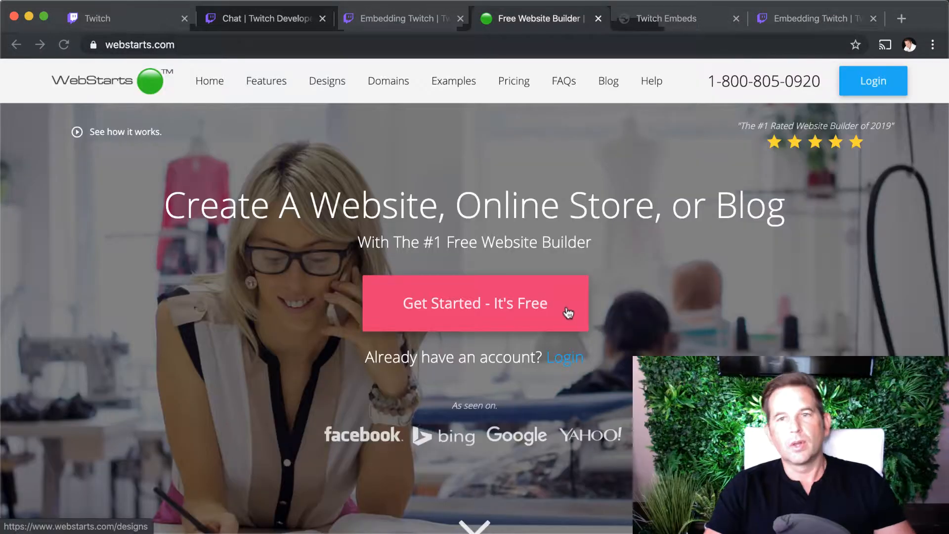
pyautogui.moveTo(731, 289)
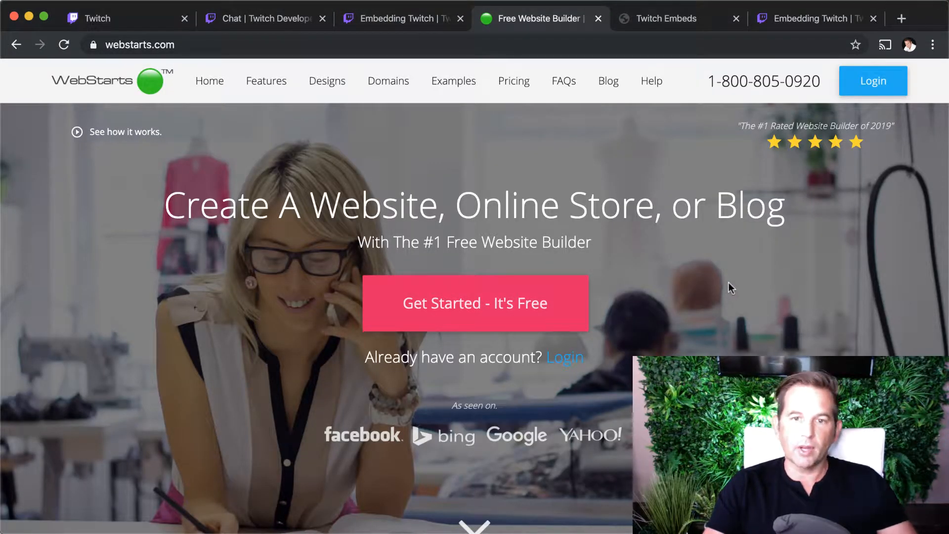
pyautogui.moveTo(835, 318)
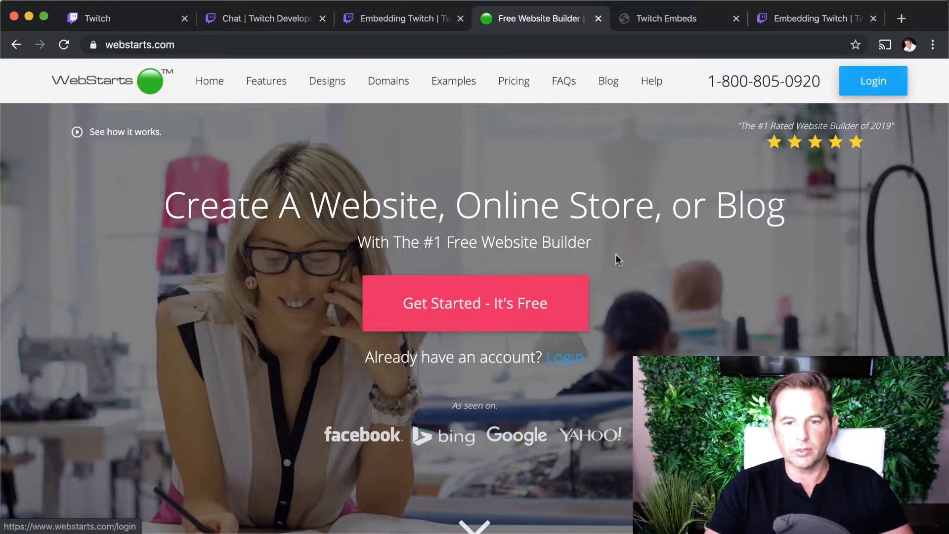
pyautogui.moveTo(593, 286)
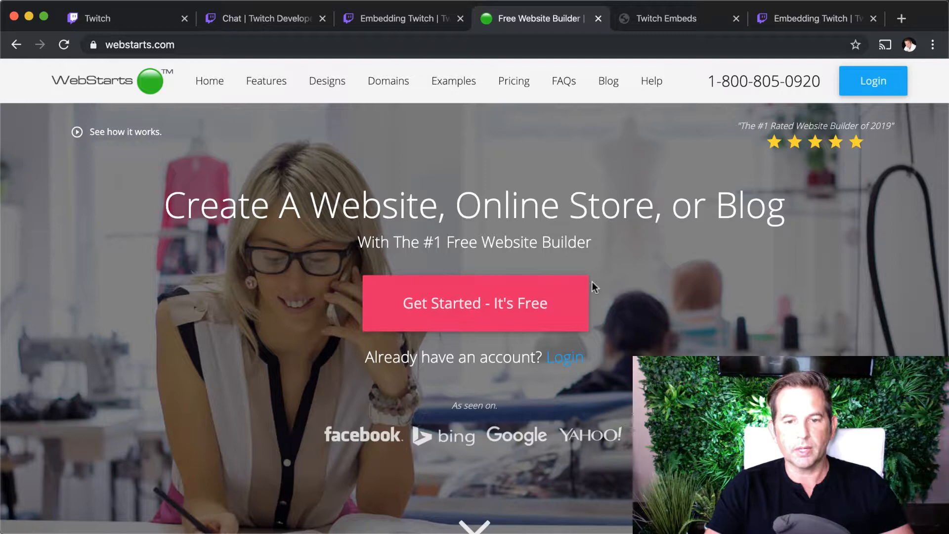
pyautogui.click(873, 81)
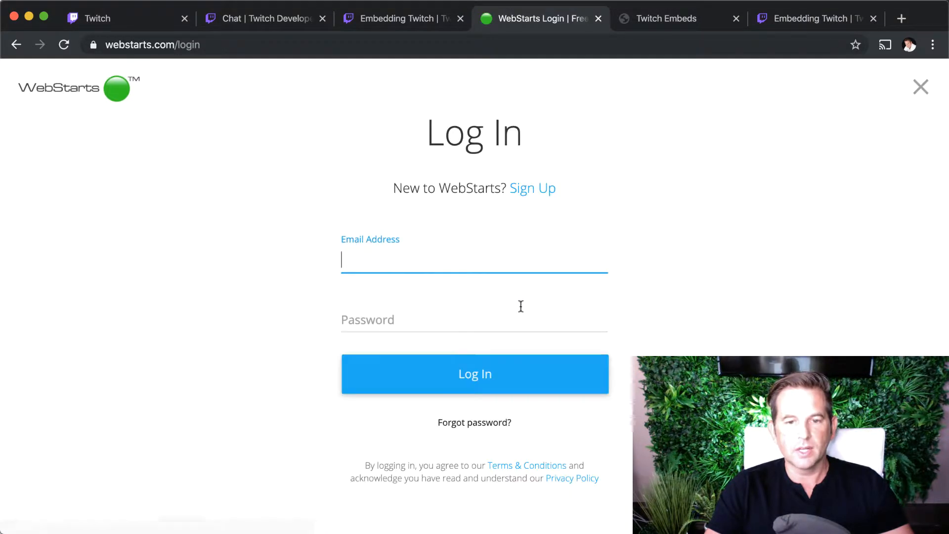
pyautogui.click(474, 373)
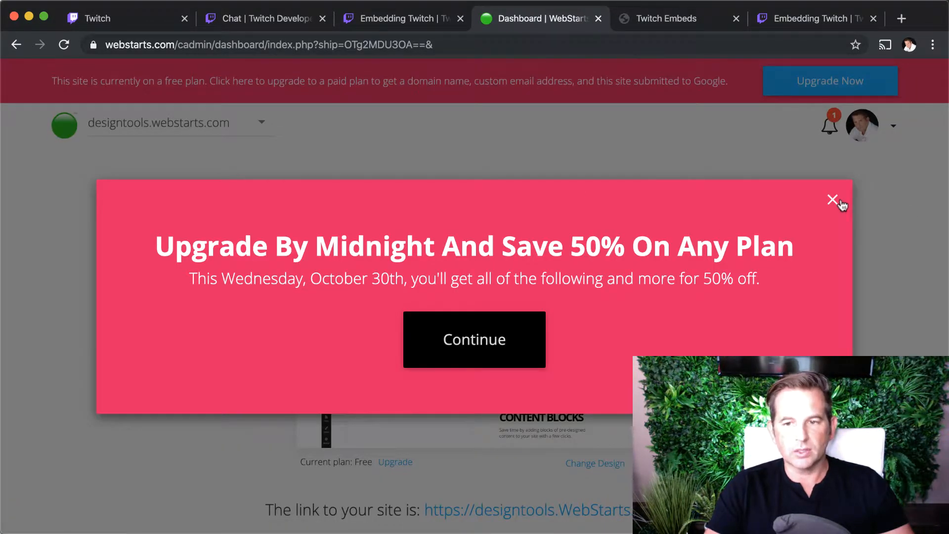
pyautogui.click(834, 199)
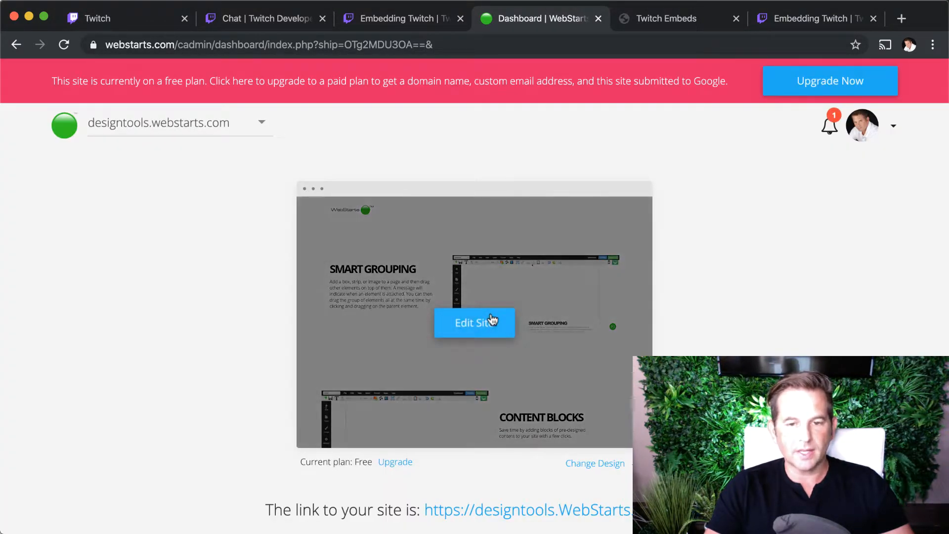
pyautogui.click(474, 323)
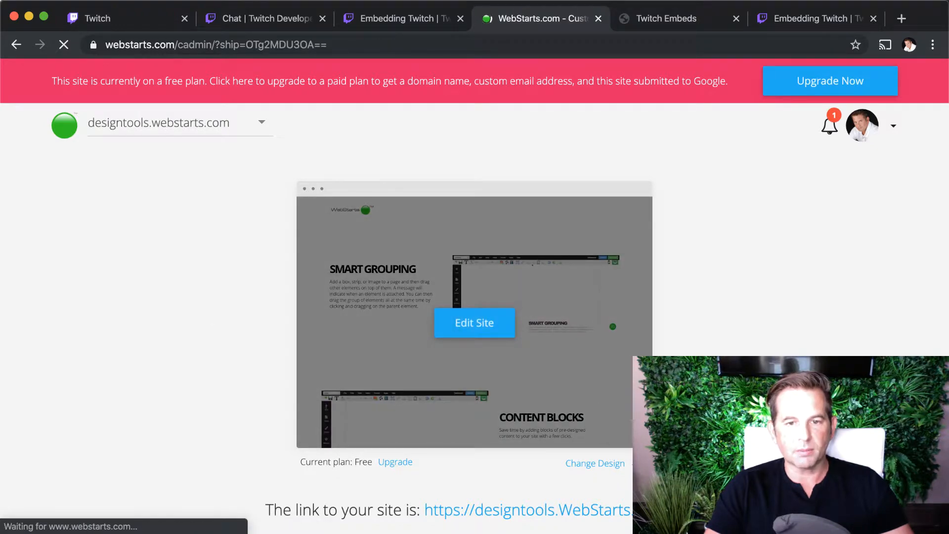
# - Switch the editor to the Twitch Embeds page, glancing at the File menu without choosing anything
pyautogui.click(474, 323)
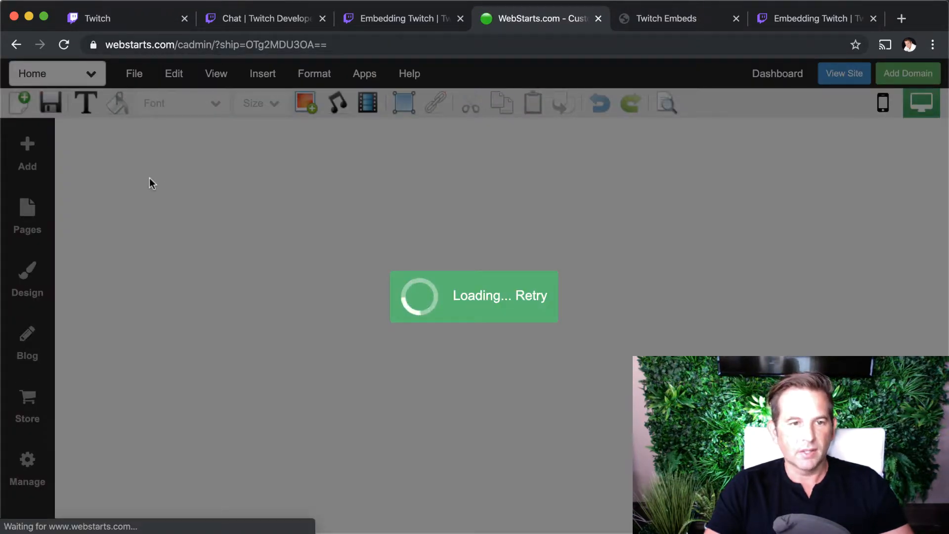
pyautogui.click(56, 74)
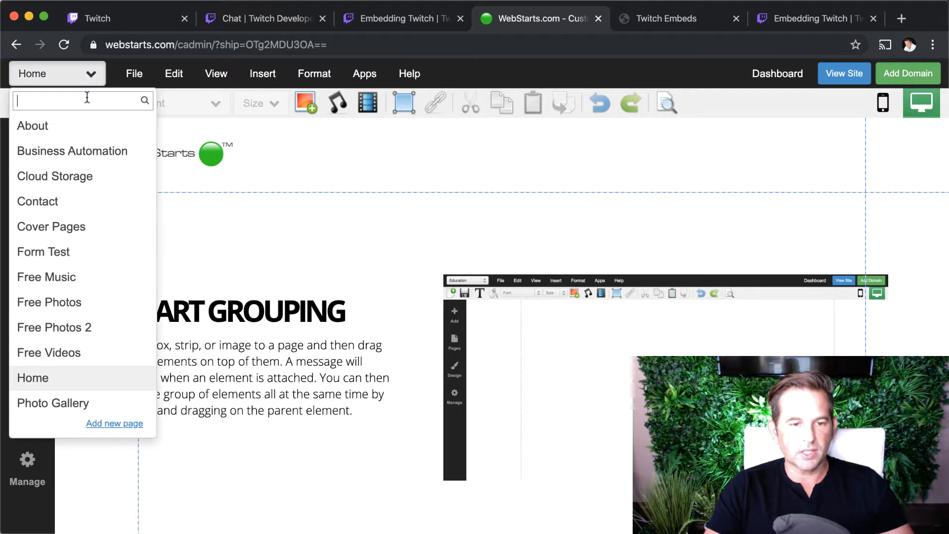
pyautogui.scroll(-3)
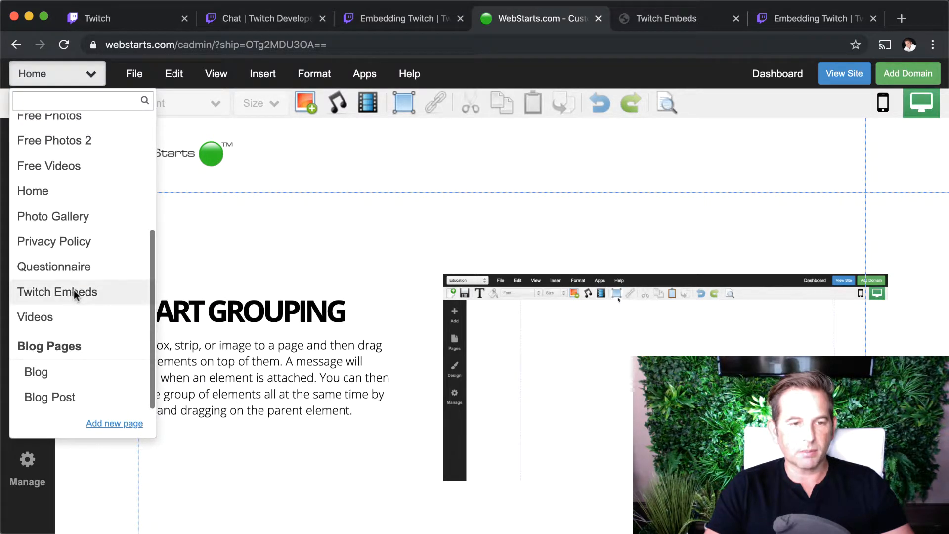
pyautogui.click(57, 292)
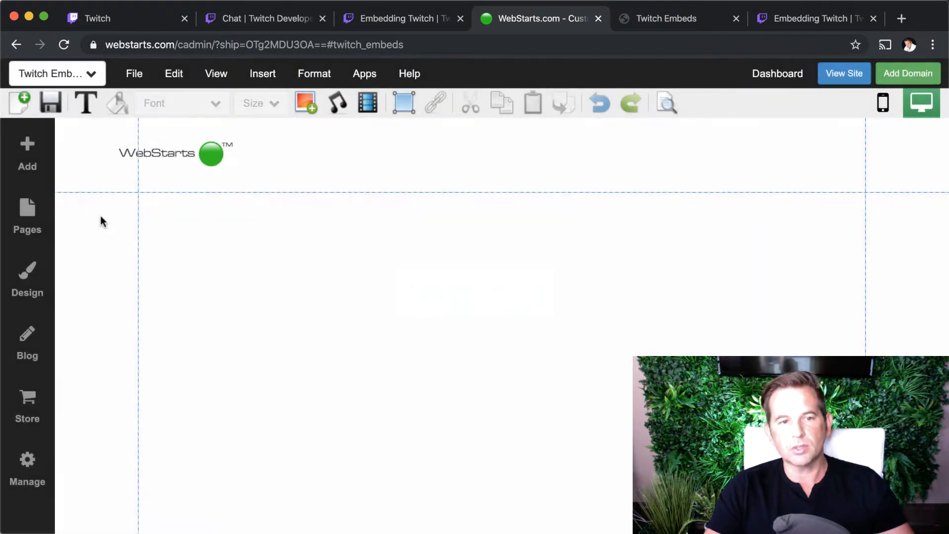
pyautogui.click(134, 73)
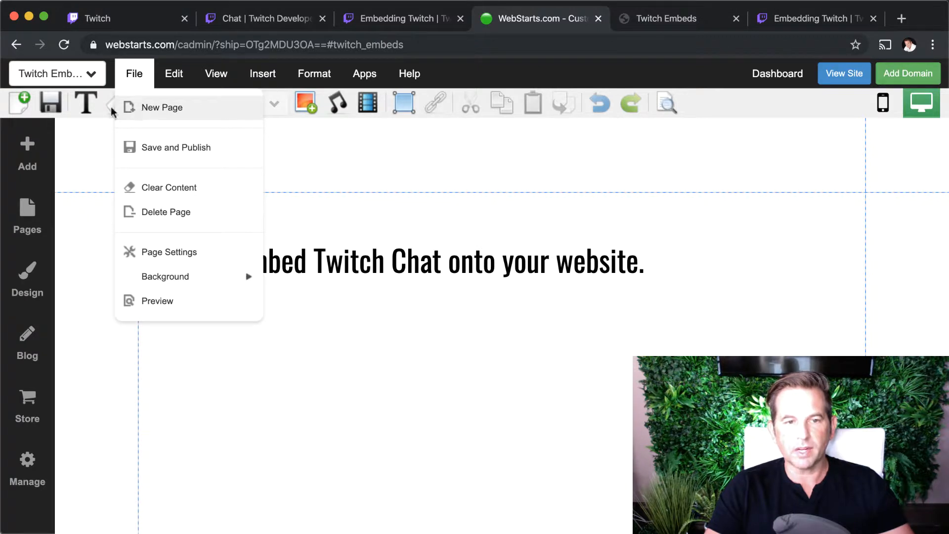
pyautogui.click(480, 360)
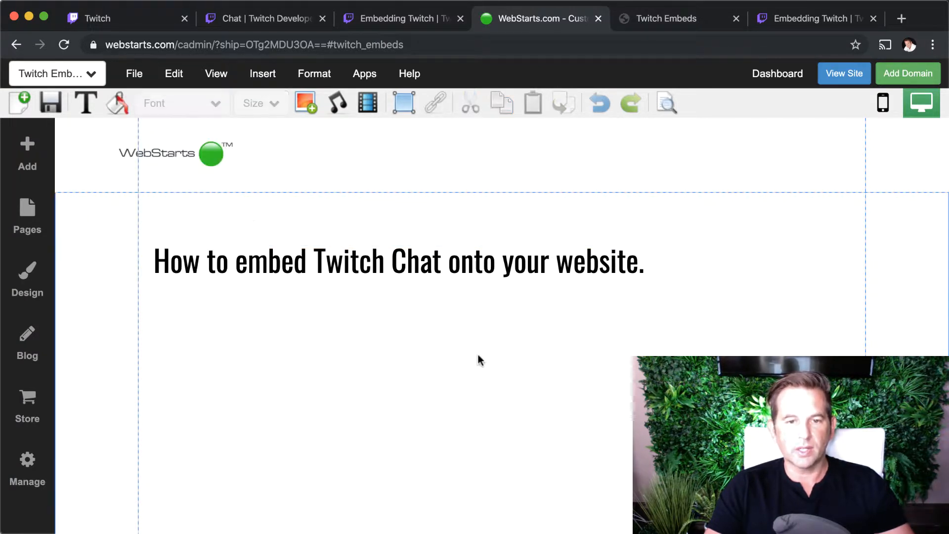
# - Insert an HTML code block with the Twitch chat iframe, channel changed from hebo to webstarts
pyautogui.click(262, 73)
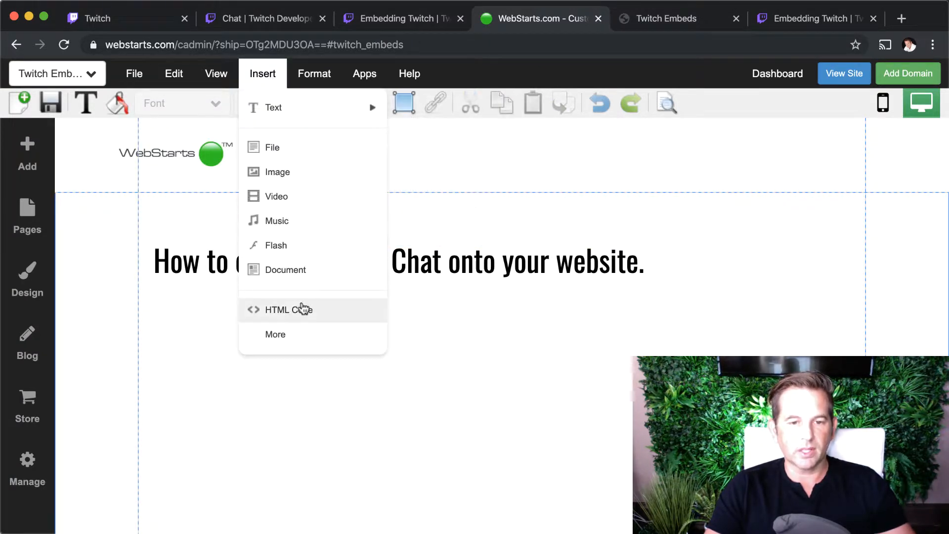
pyautogui.click(289, 309)
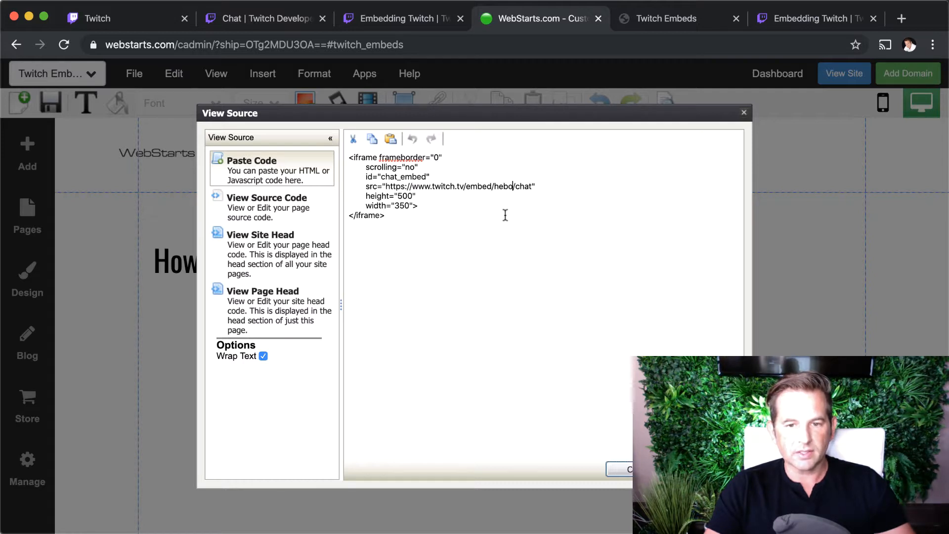
pyautogui.write('webst')
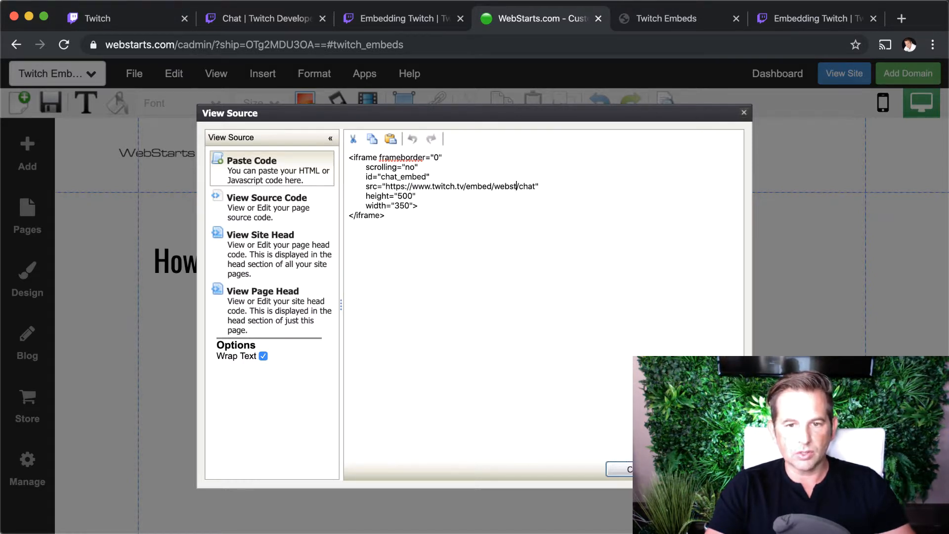
pyautogui.write('arts/')
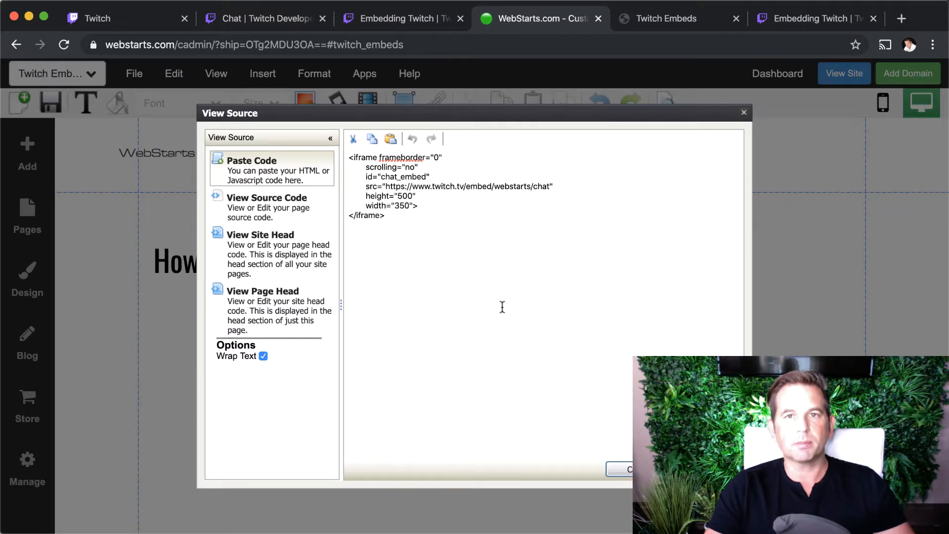
pyautogui.moveTo(574, 359)
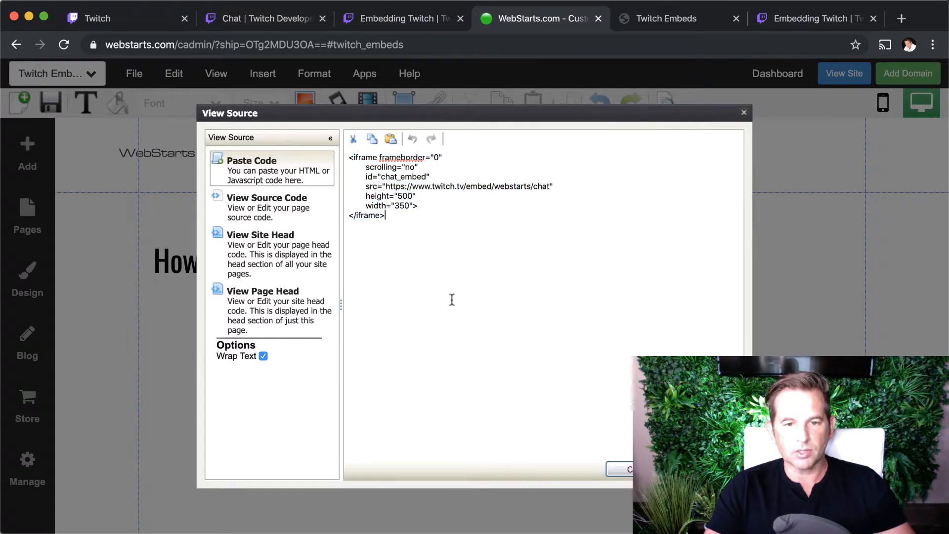
pyautogui.click(623, 469)
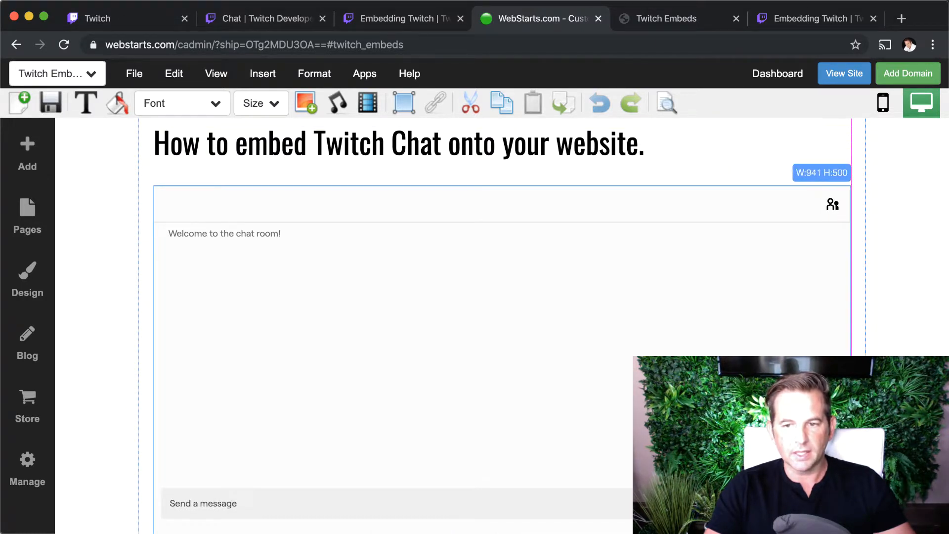
# - Check the embedded chat box below the heading and save the page
pyautogui.scroll(-3)
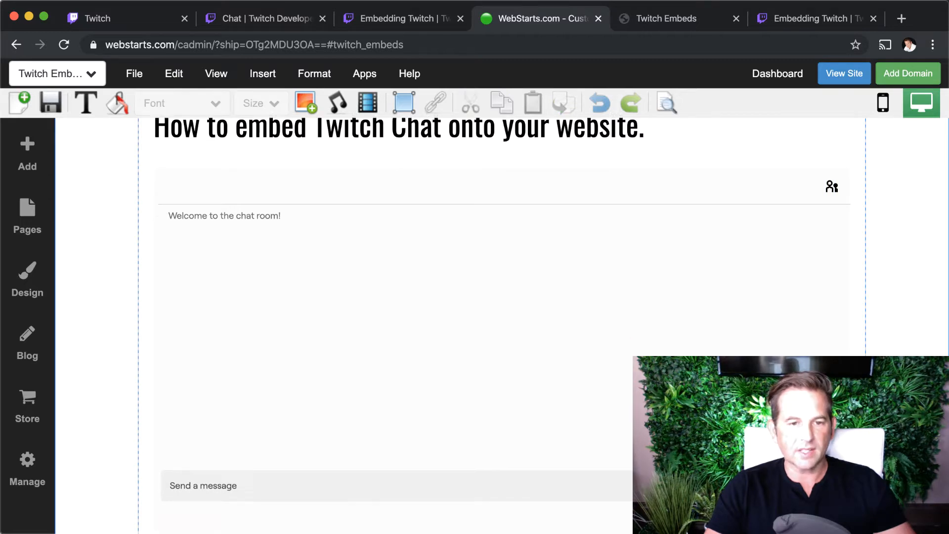
pyautogui.moveTo(51, 103)
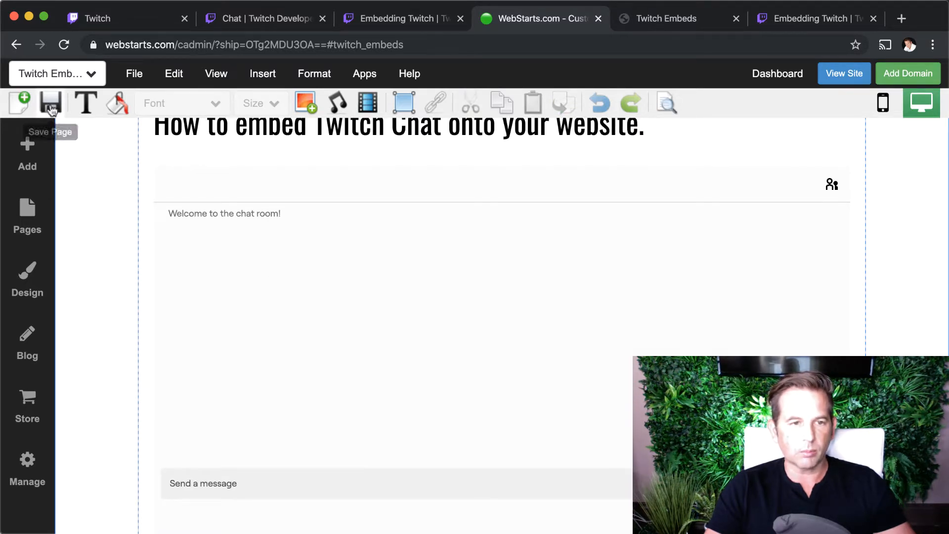
pyautogui.click(50, 102)
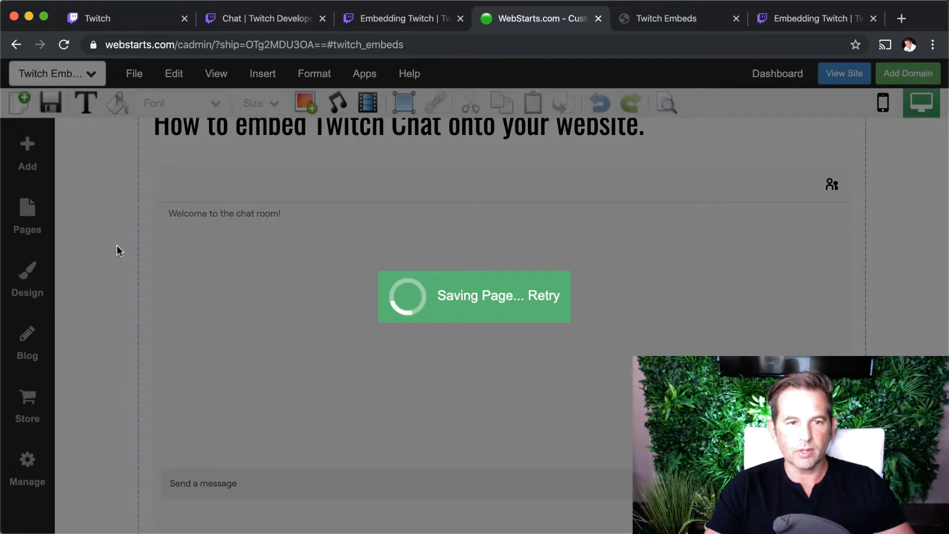
pyautogui.moveTo(666, 18)
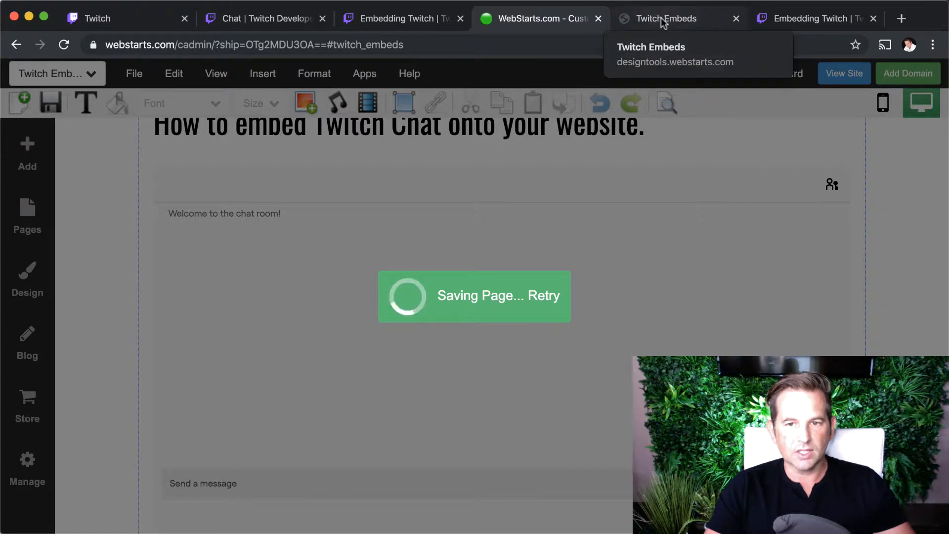
# - Post 'hi' in the embedded chat on the live Twitch Embeds page
pyautogui.click(666, 18)
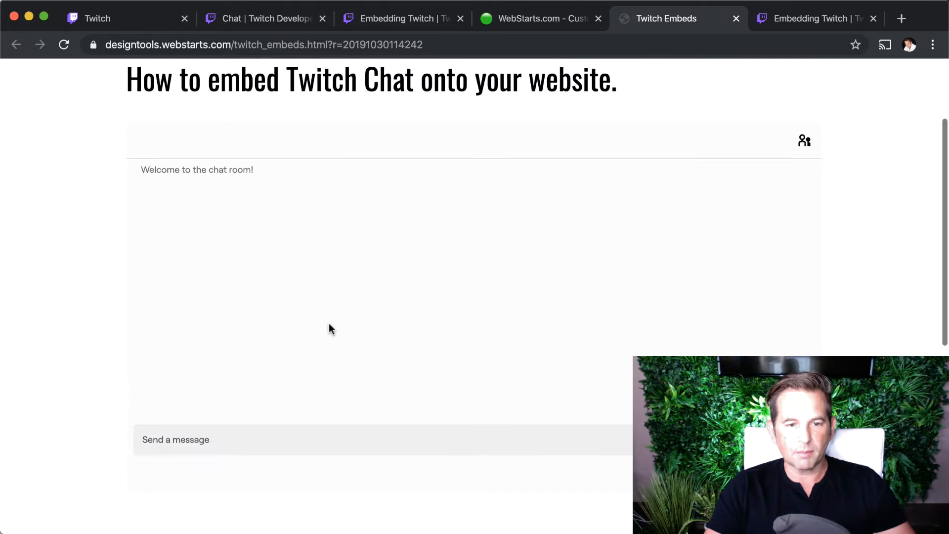
pyautogui.write('hi')
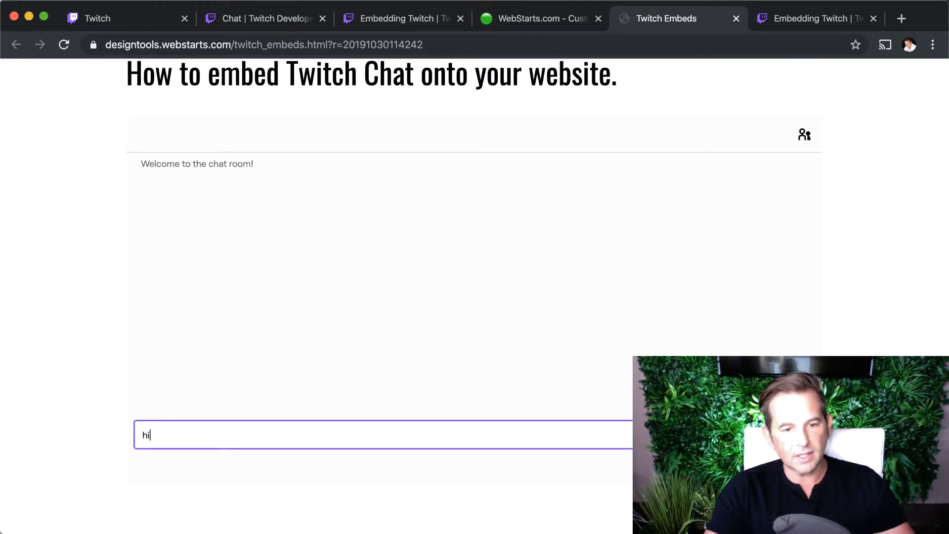
pyautogui.press('Return')
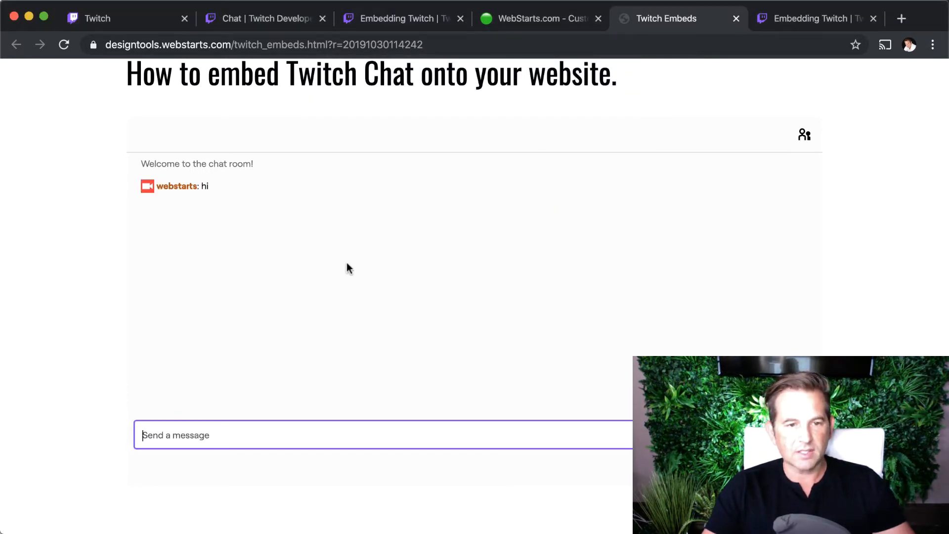
pyautogui.moveTo(350, 365)
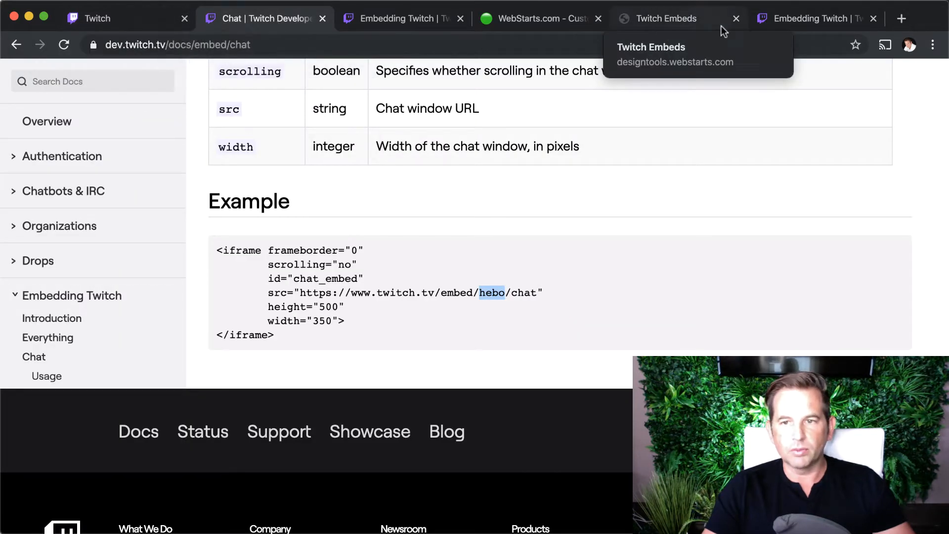
# - Confirm the 'hi' message on the webstarts Twitch channel page, then return to the editor
pyautogui.click(94, 19)
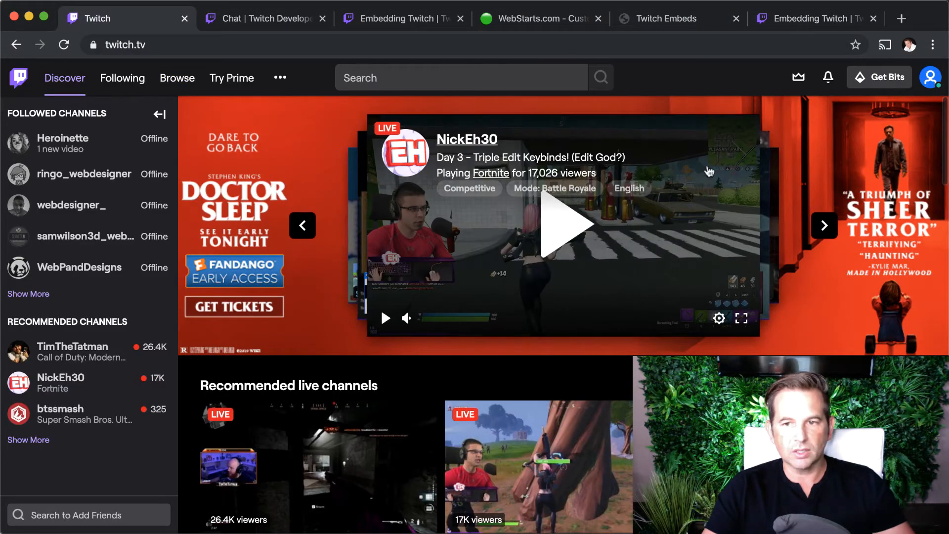
pyautogui.moveTo(863, 113)
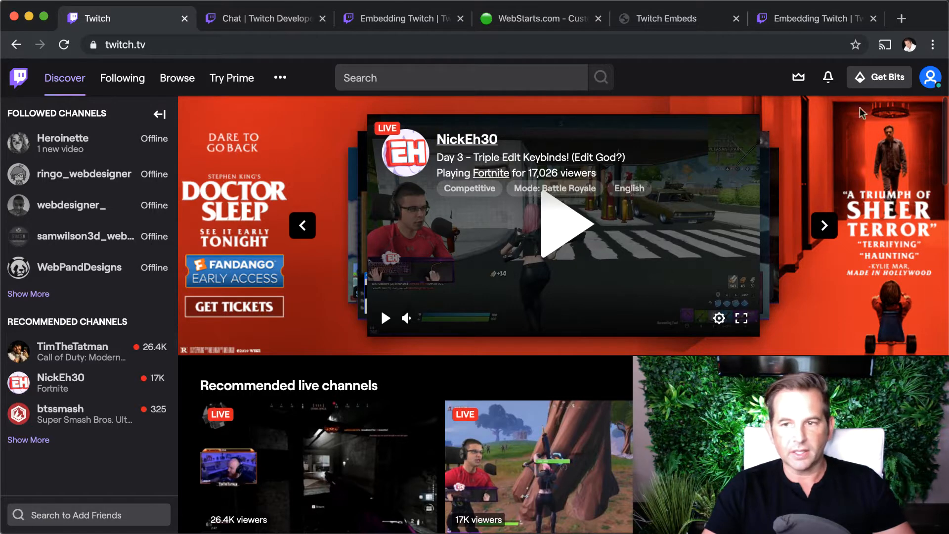
pyautogui.click(934, 77)
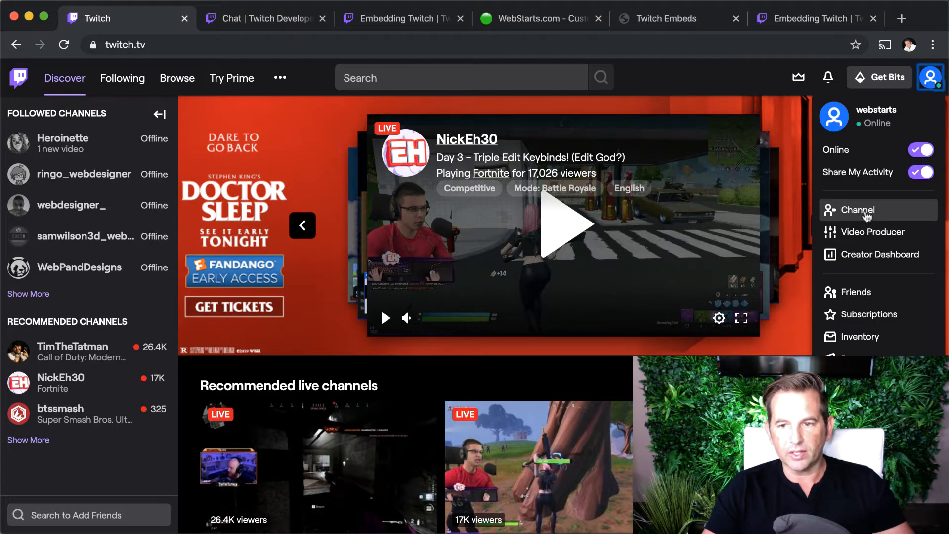
pyautogui.click(858, 210)
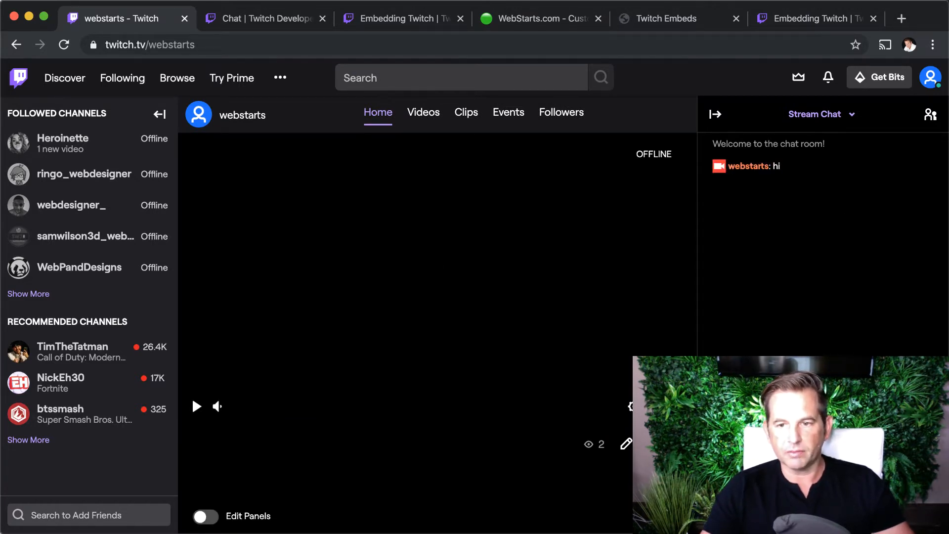
pyautogui.moveTo(537, 171)
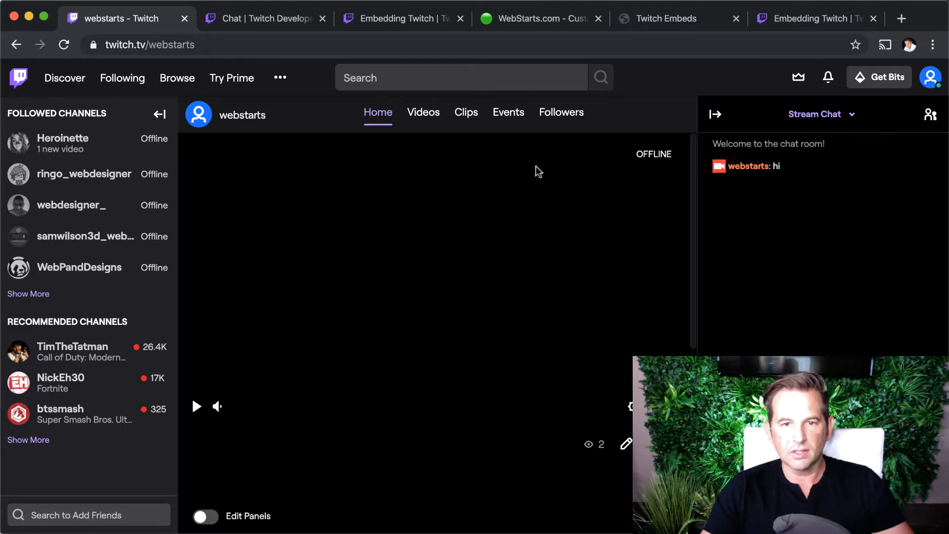
pyautogui.click(536, 18)
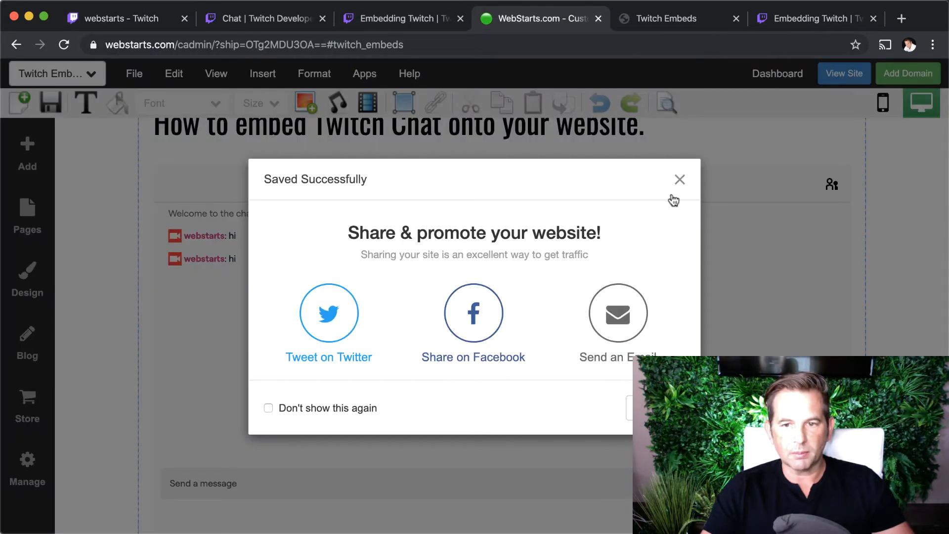